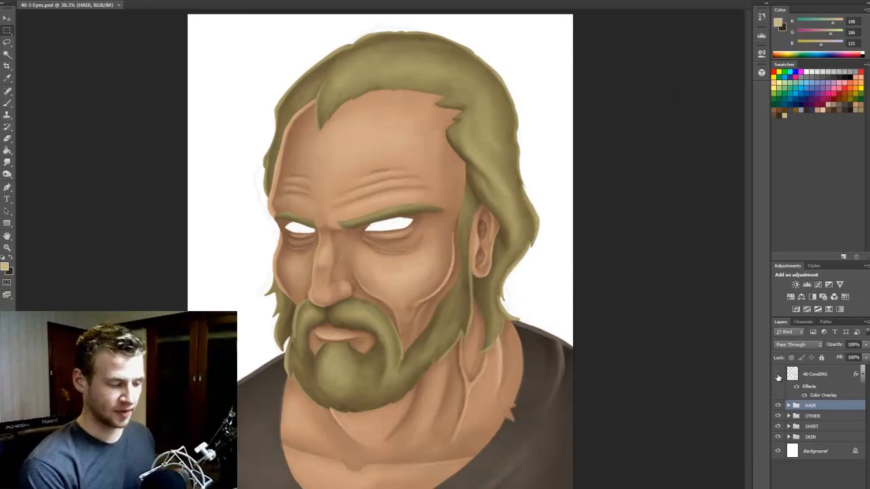
Step: Show the 40-CoralIMG sketch layer and lower its opacity so it appears faintly
click(778, 376)
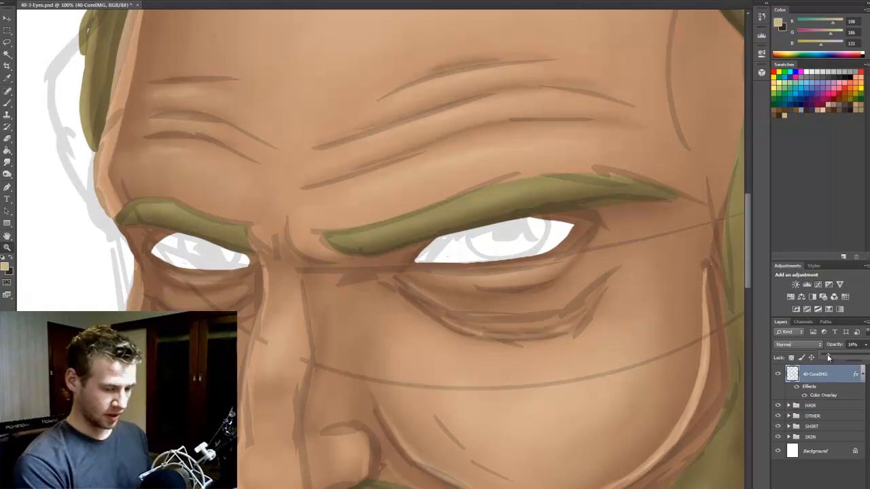
click(813, 416)
text(EYES)
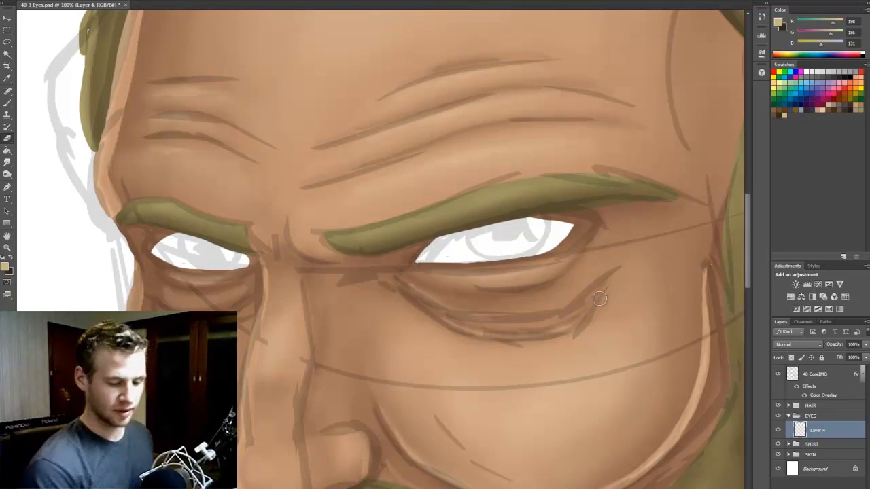
Step: Fade the 40-CoralIMG sketch layer down to 9% opacity
click(815, 373)
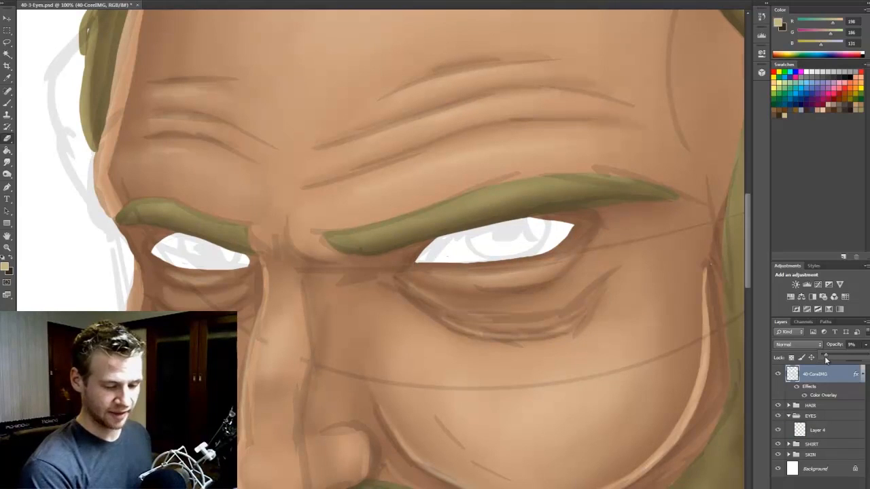
click(818, 429)
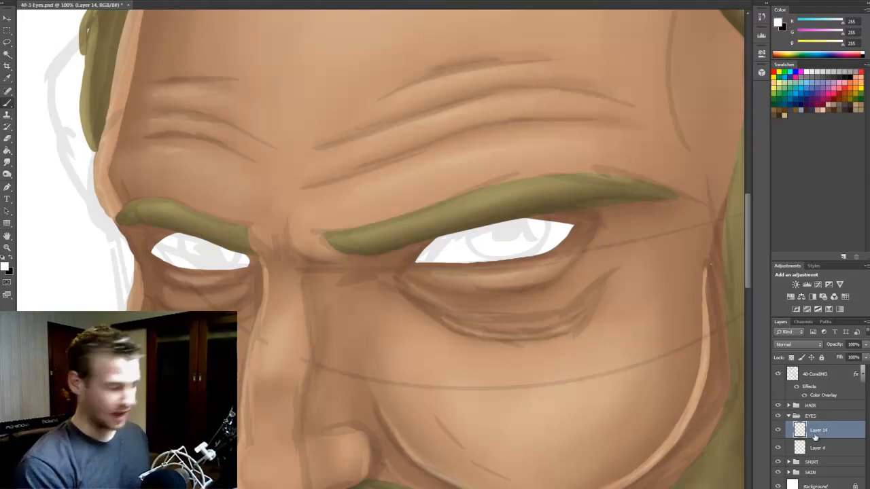
mouse_move(25, 267)
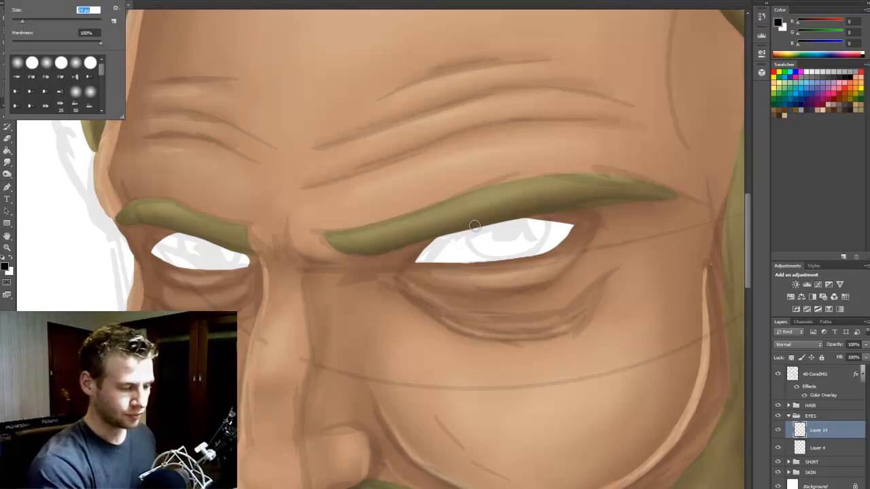
Step: Size the brush and paint solid black irises into both eyes
drag(476, 224, 517, 241)
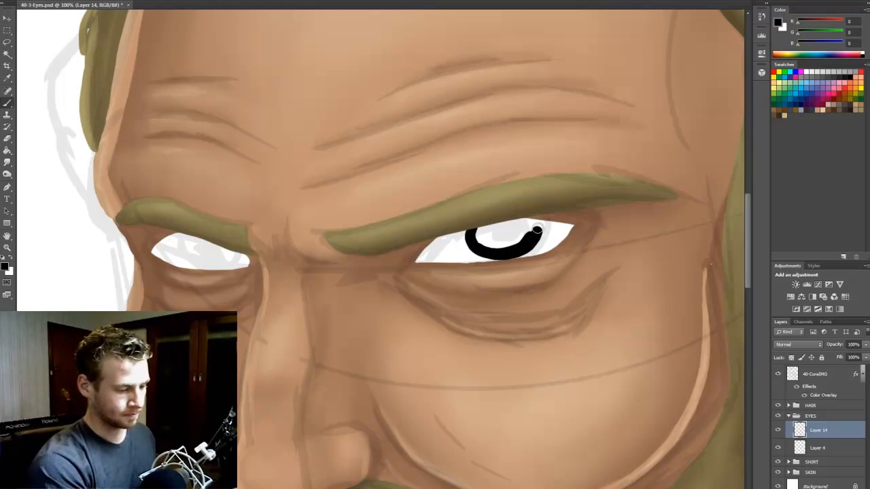
drag(537, 231, 481, 244)
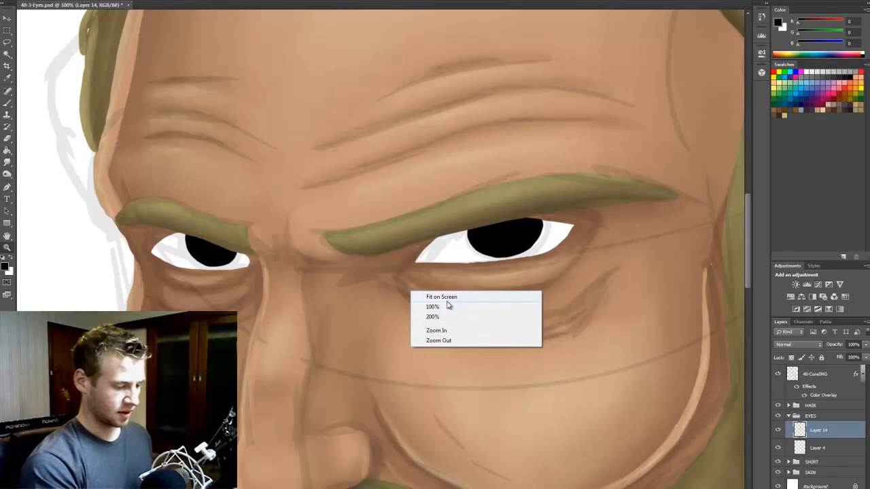
click(441, 297)
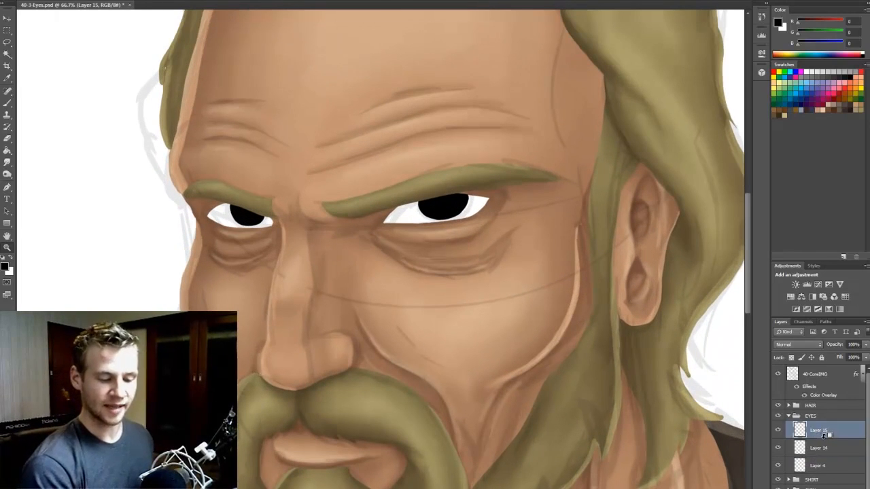
Step: Clip Layer 15 to the black irises and choose a dark blue paint colour
click(426, 214)
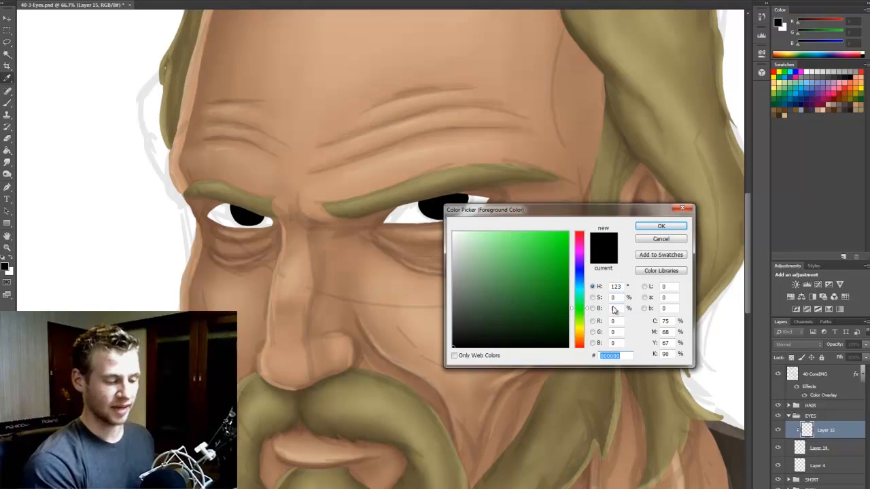
click(539, 251)
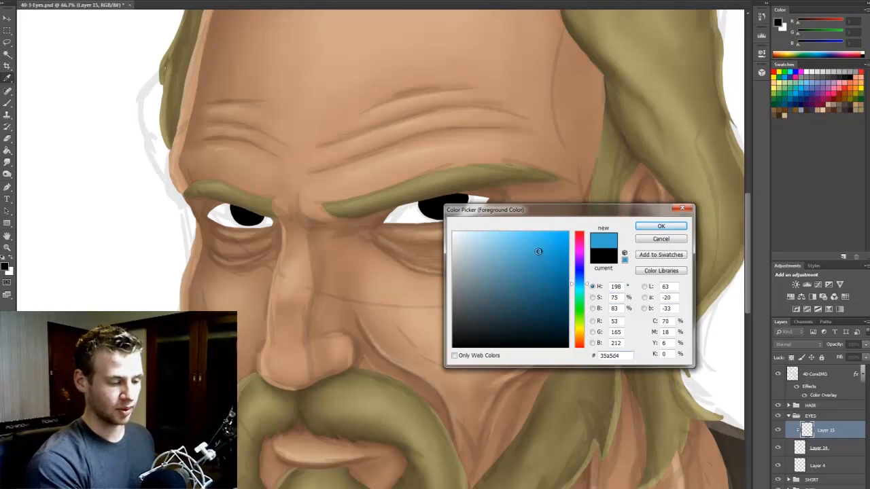
click(530, 268)
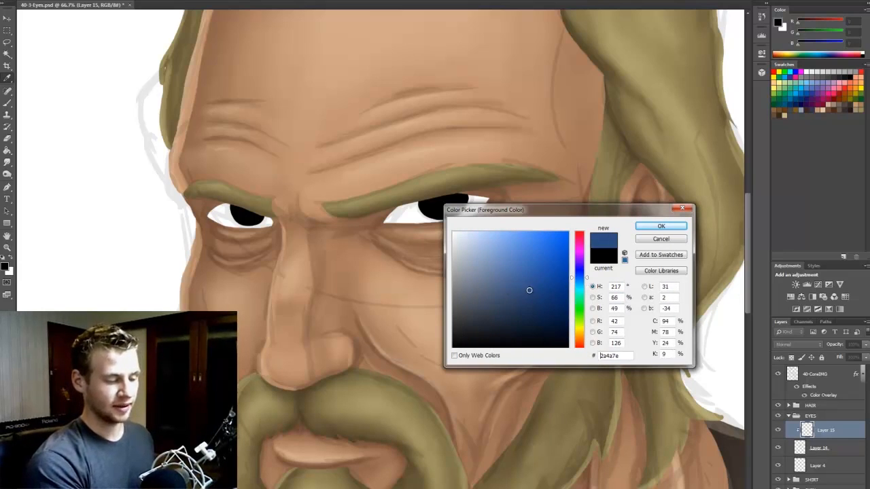
click(659, 226)
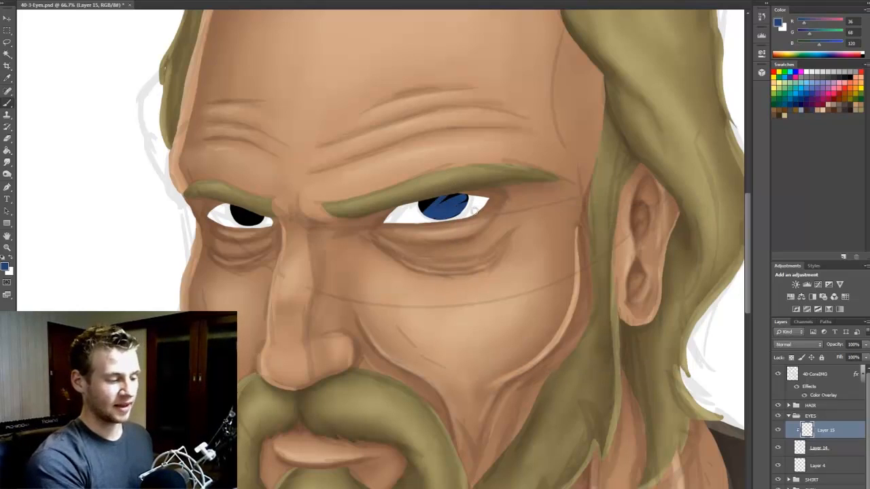
Step: Paint dark blue over both irises and add Layer 16 above
click(445, 204)
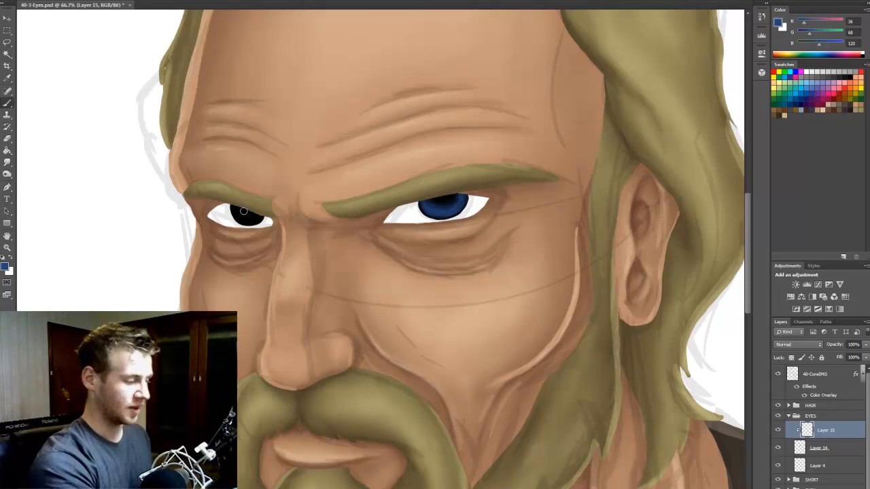
click(244, 212)
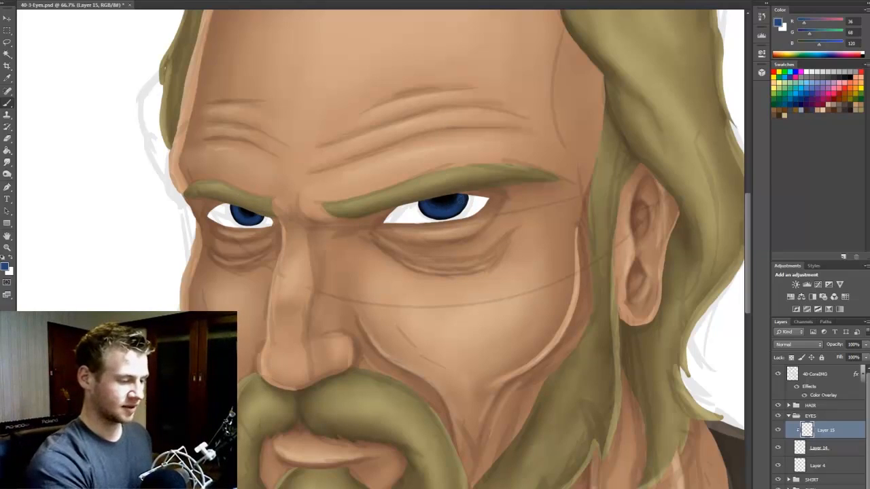
mouse_move(300, 204)
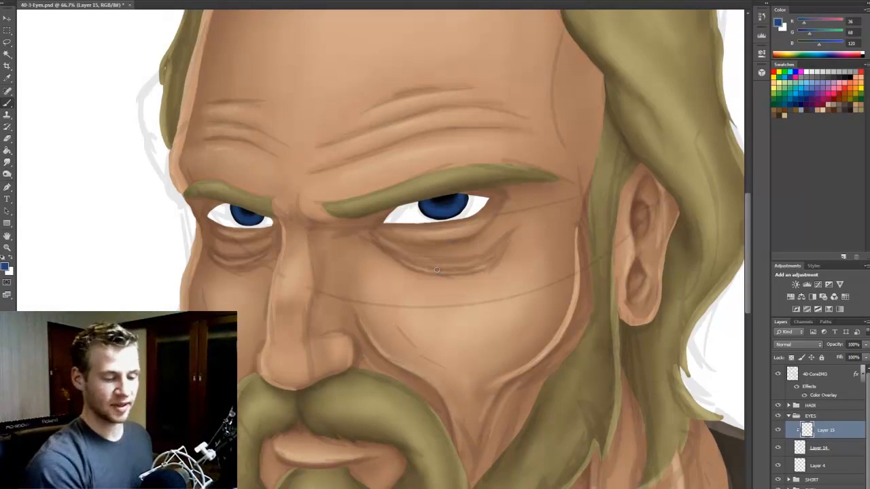
click(853, 344)
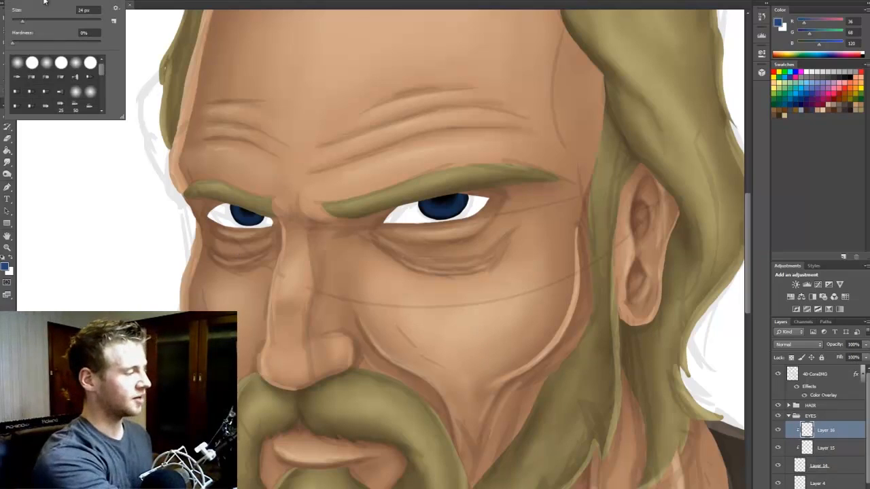
Step: Pick a new brush size and brighter blue, then paint radial streaks in both irises
triple_click(87, 10)
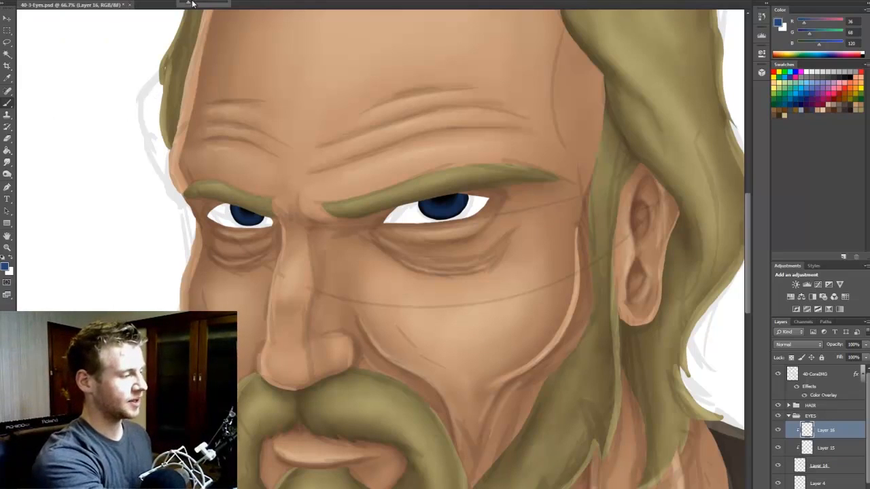
click(4, 265)
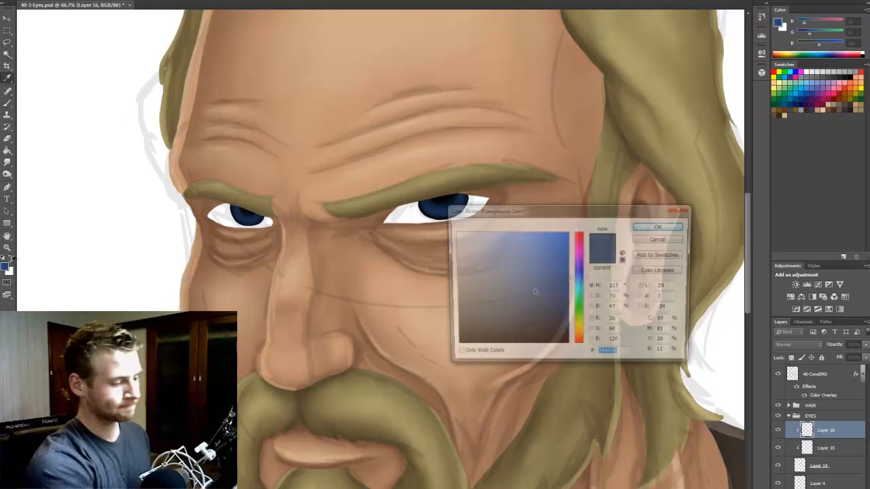
click(545, 267)
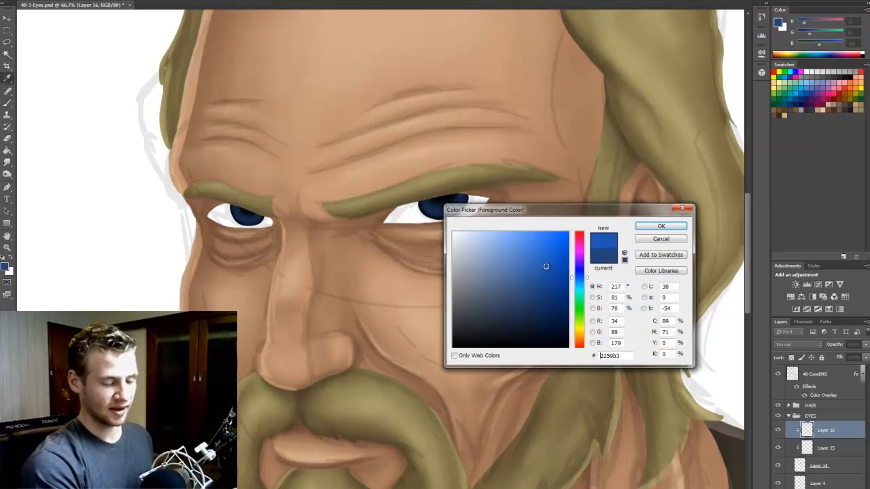
click(541, 264)
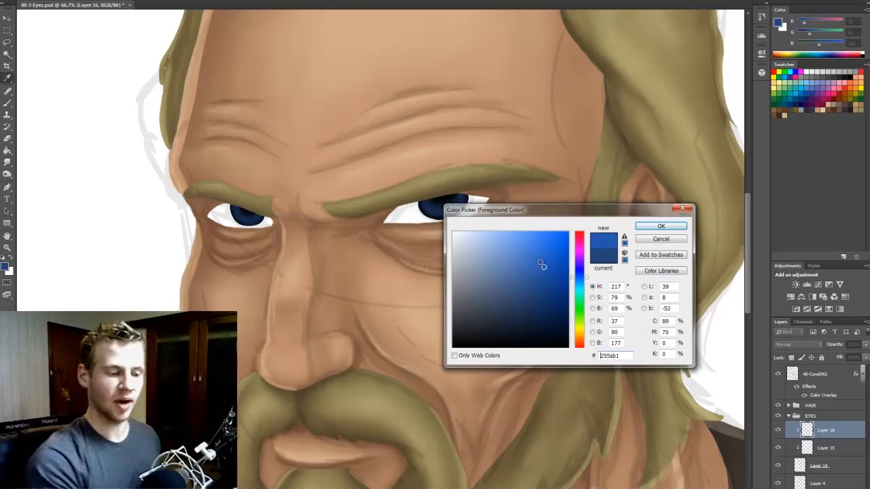
click(660, 226)
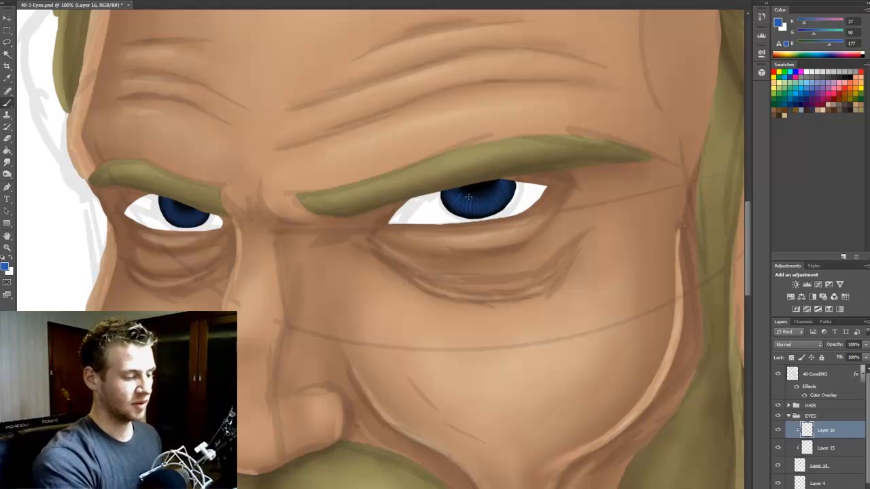
click(479, 197)
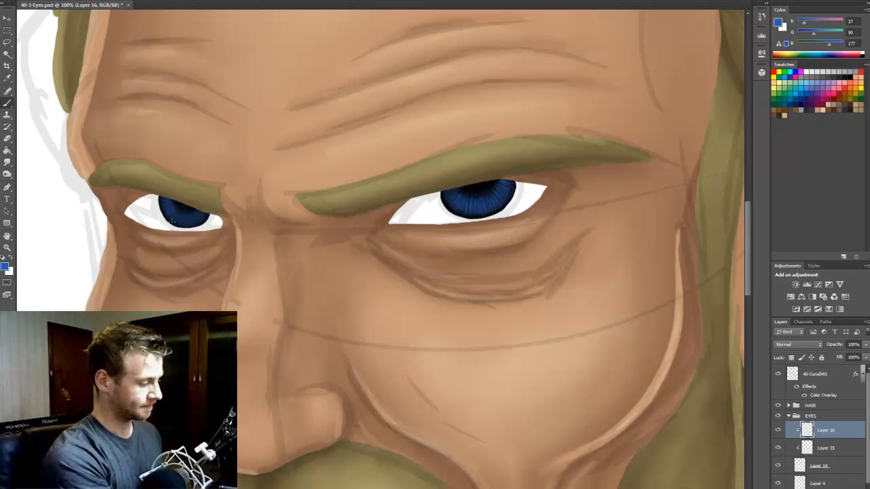
click(187, 217)
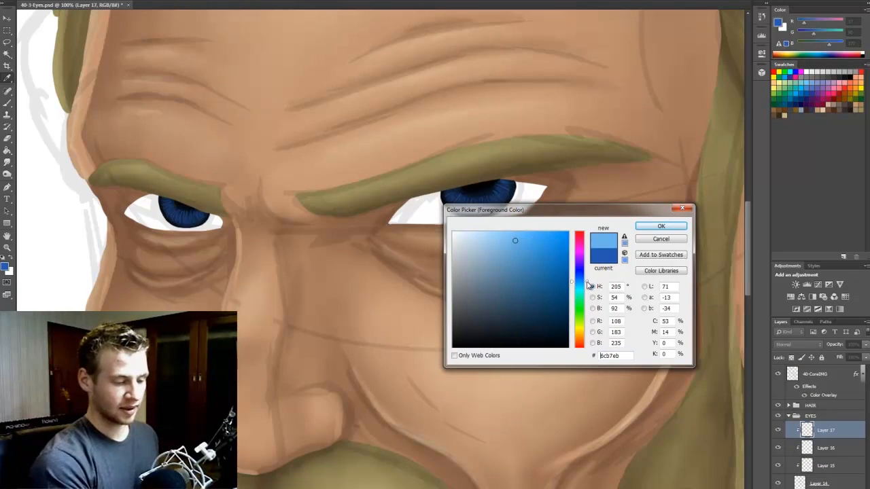
Step: Confirm a light sky-blue as the highlight colour for the iris streaks
click(660, 226)
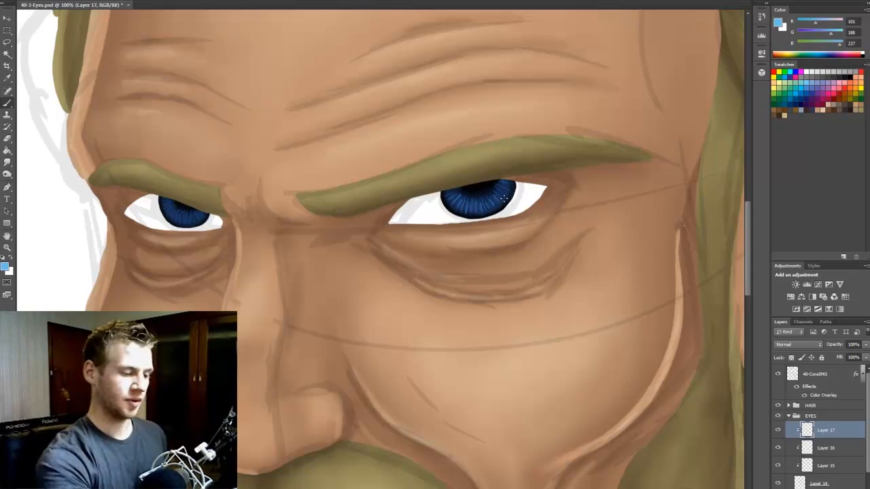
mouse_move(161, 203)
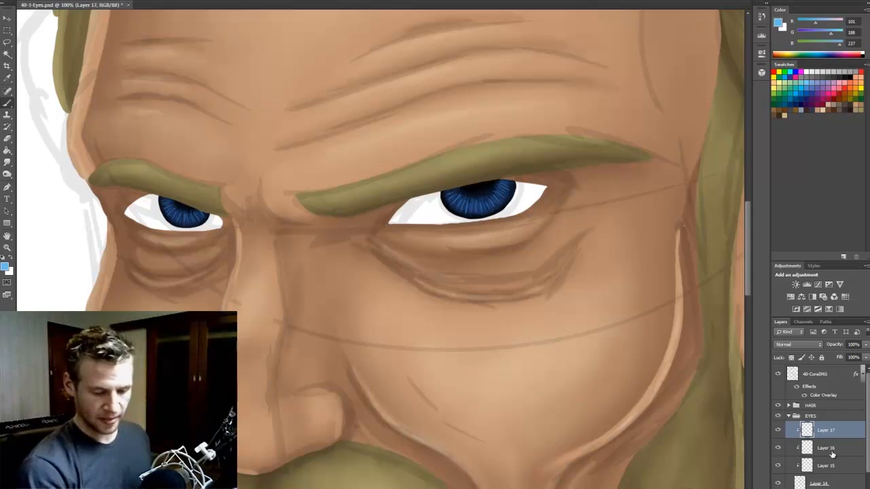
click(825, 465)
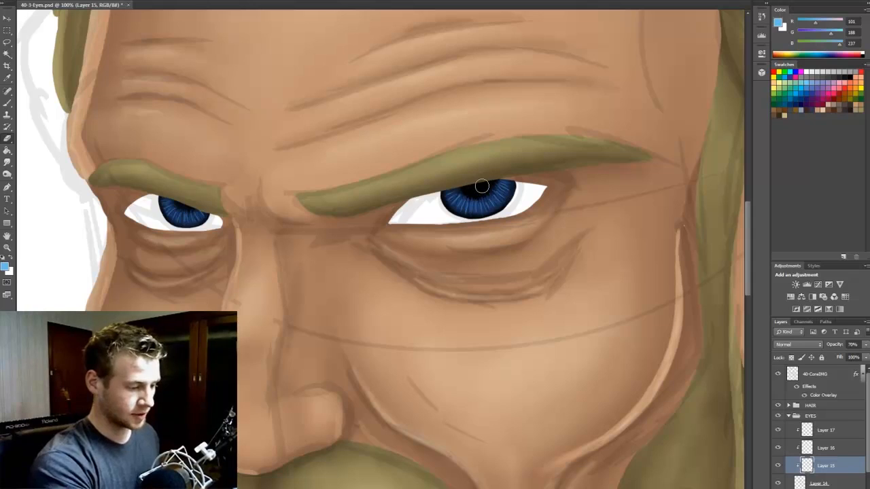
mouse_move(509, 240)
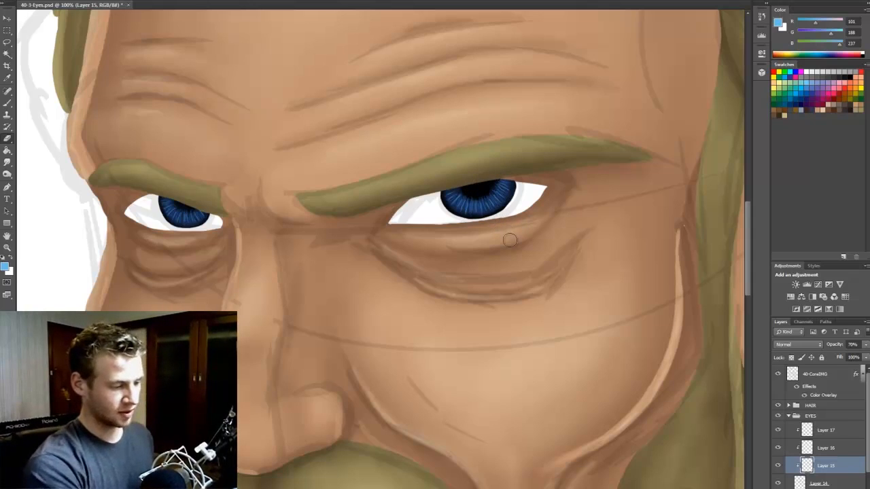
click(826, 447)
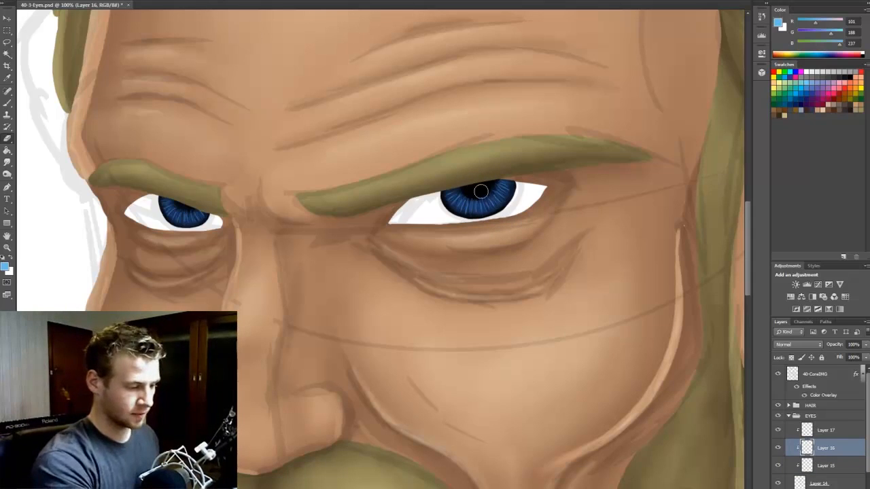
click(825, 429)
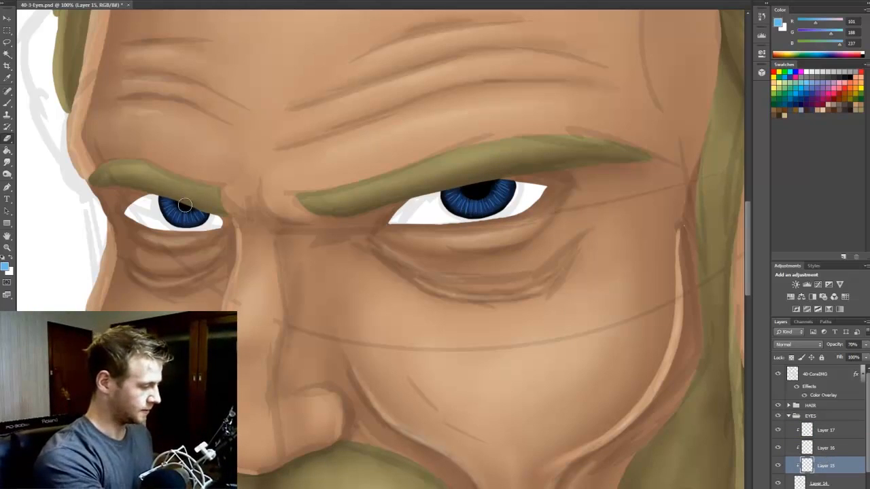
click(826, 447)
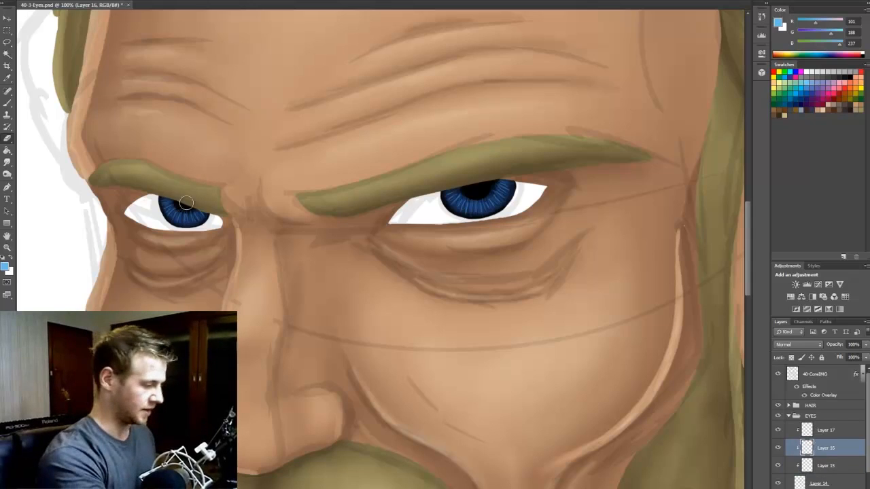
click(826, 430)
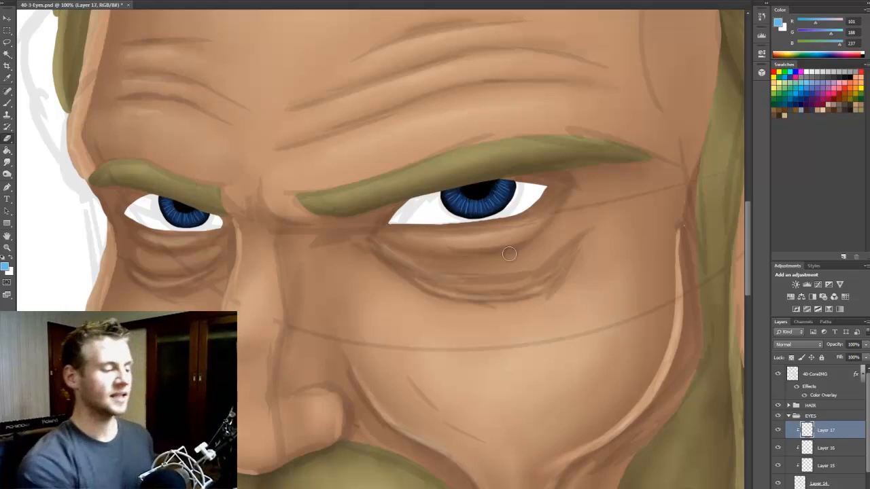
mouse_move(479, 314)
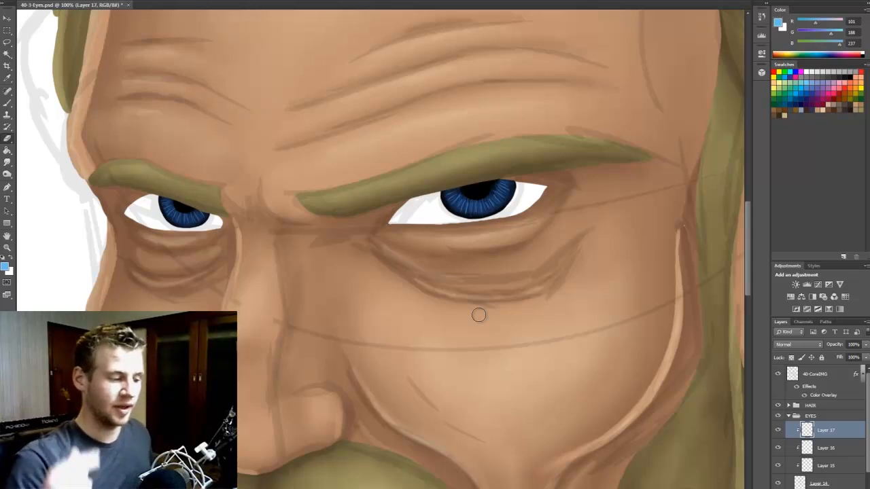
mouse_move(614, 309)
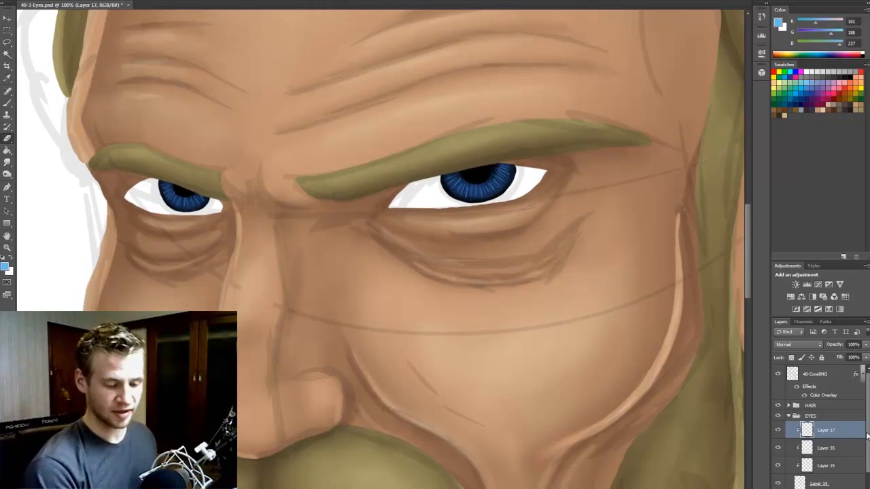
click(779, 374)
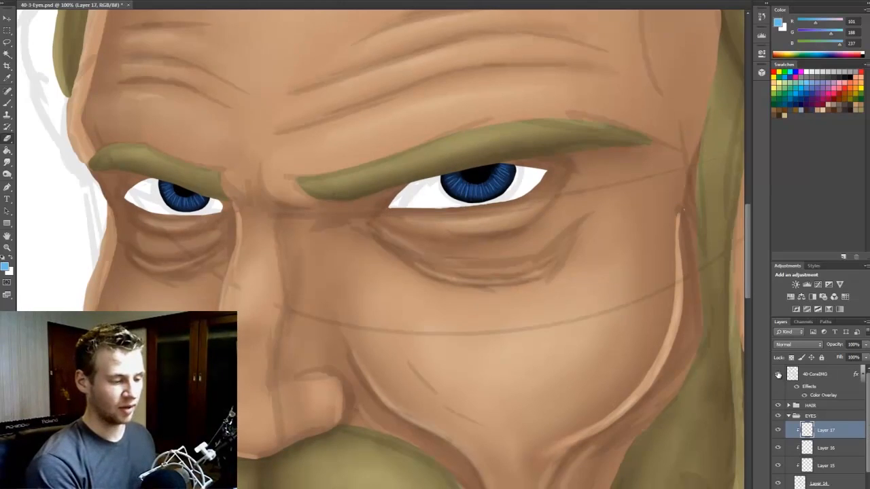
Step: Hide the sketch, add a layer, and paint both eye whites a warm off-white
click(778, 375)
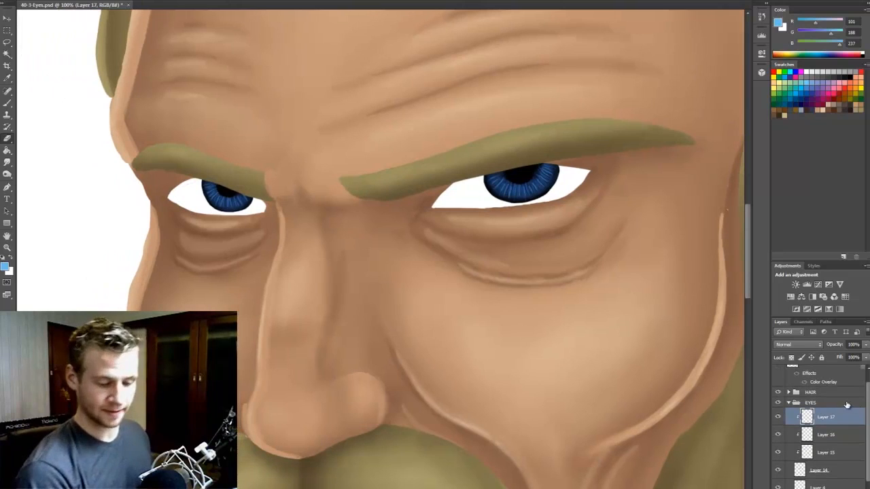
click(815, 472)
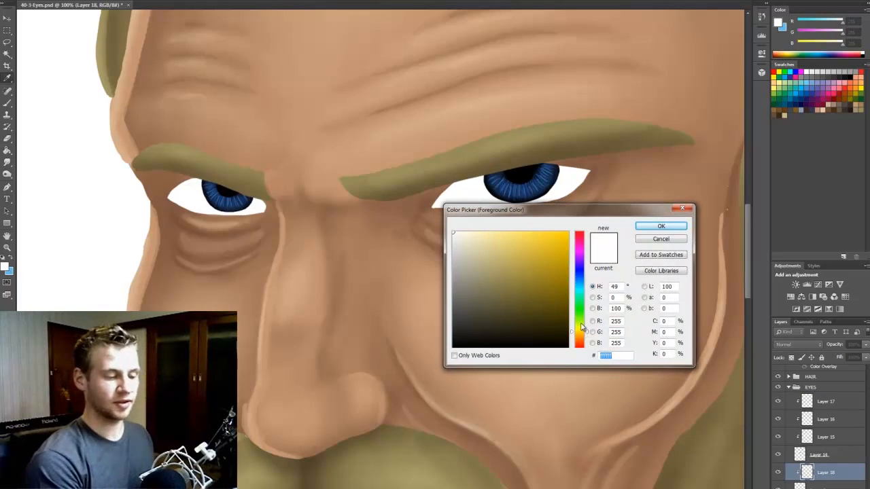
mouse_move(588, 334)
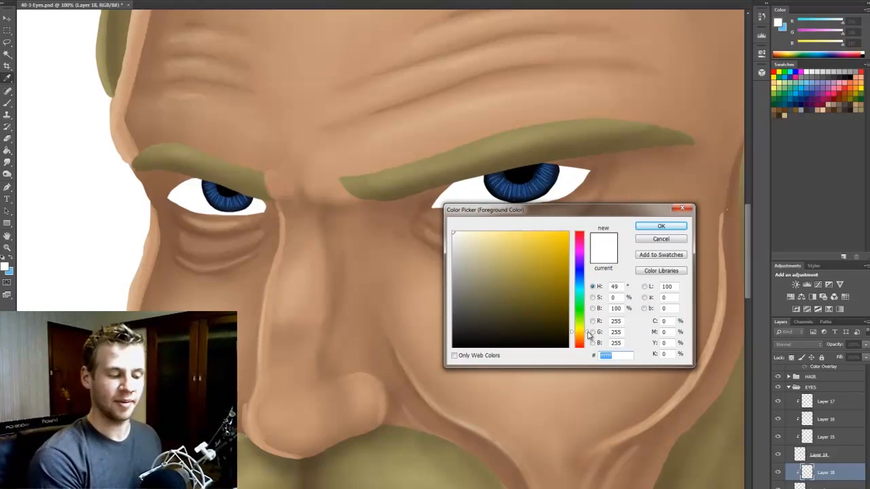
click(462, 252)
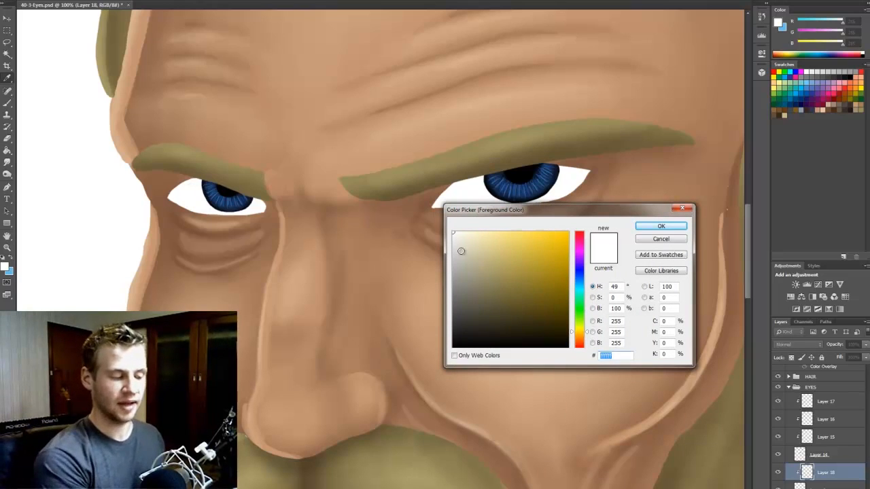
click(472, 250)
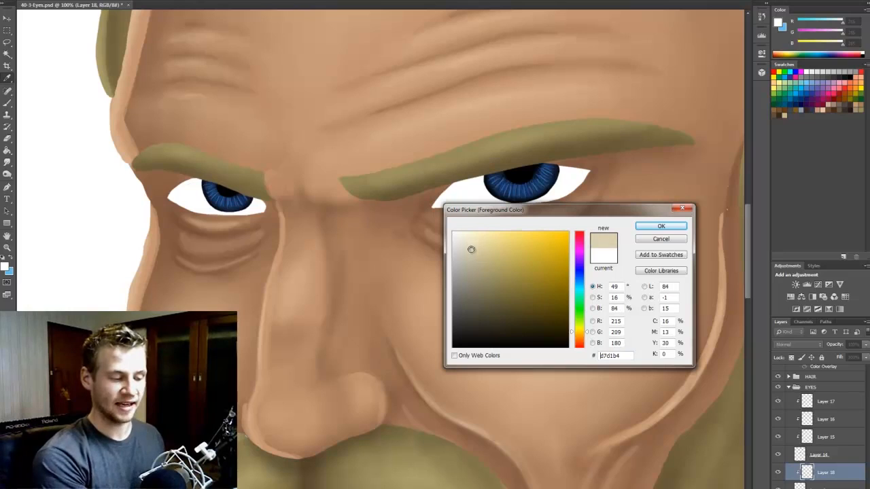
click(478, 247)
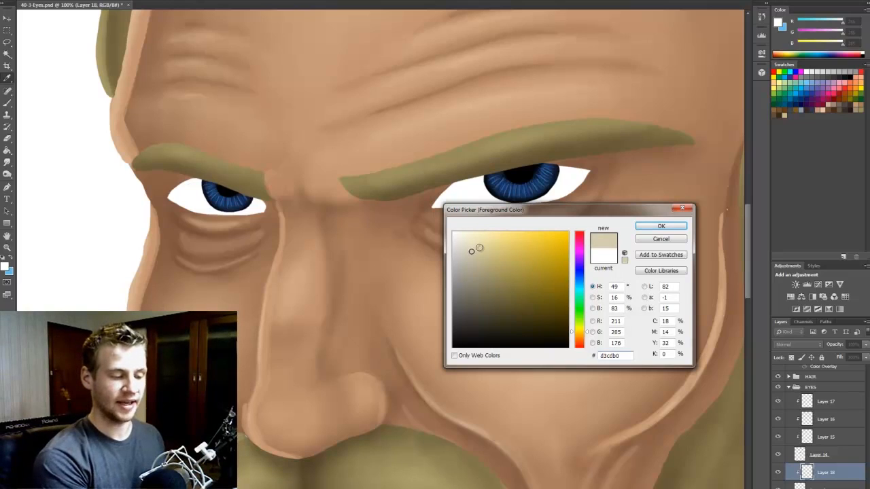
click(660, 226)
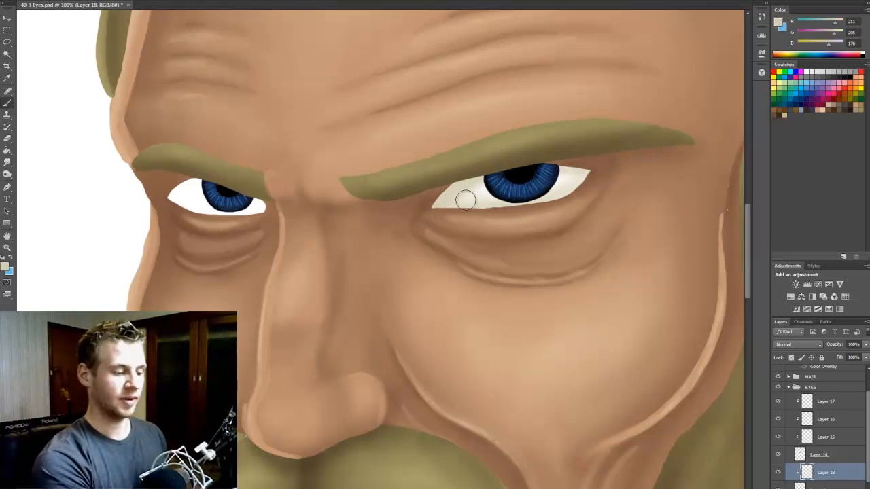
drag(467, 200, 585, 188)
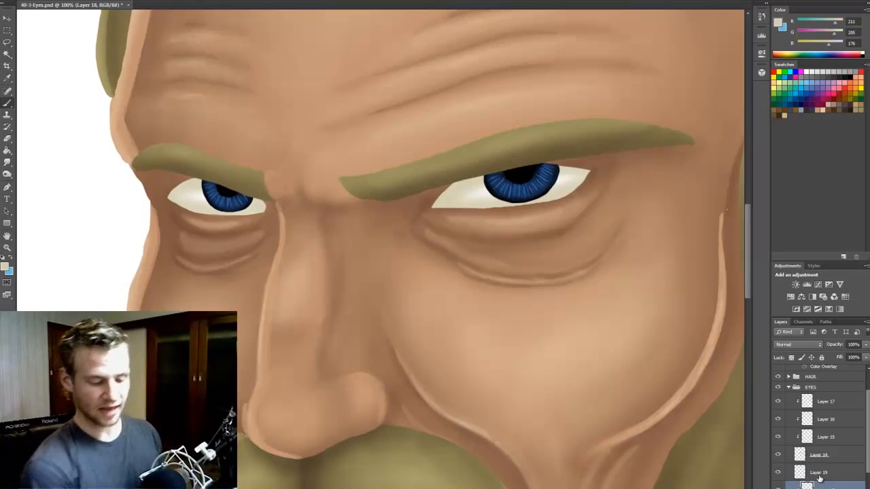
Step: Choose a muted dark grey-brown as the shadow colour for the eye whites
click(822, 473)
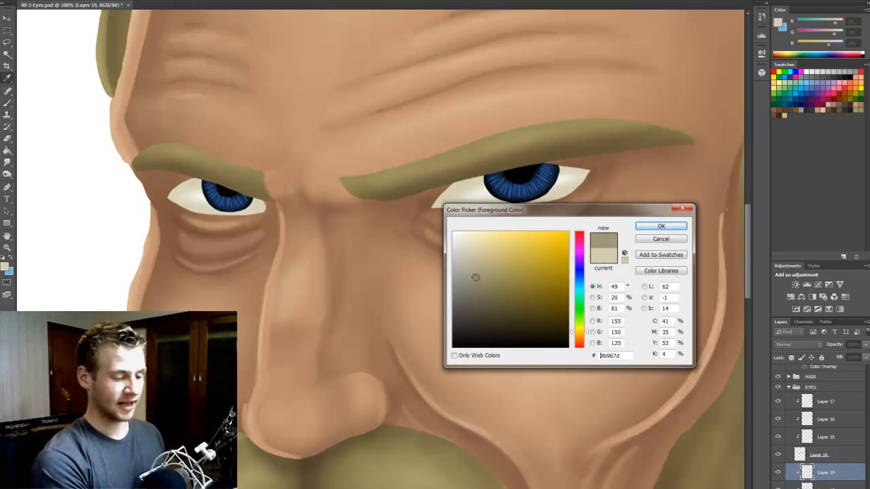
click(660, 226)
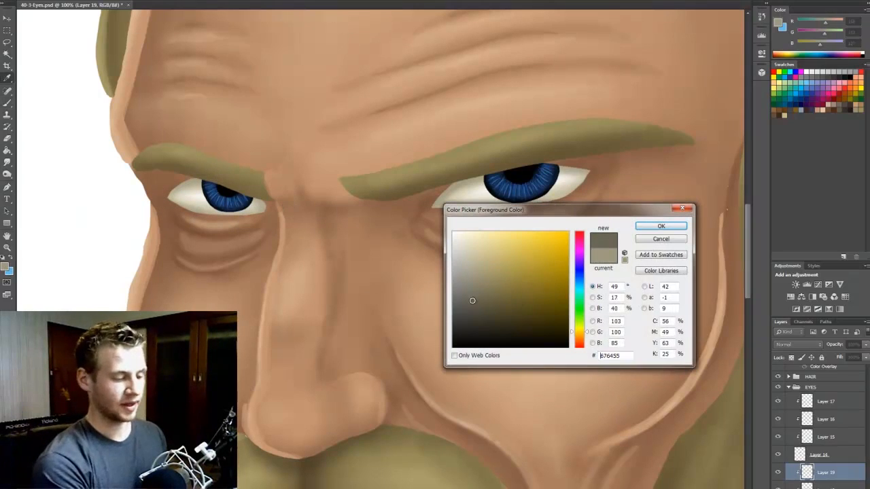
click(660, 225)
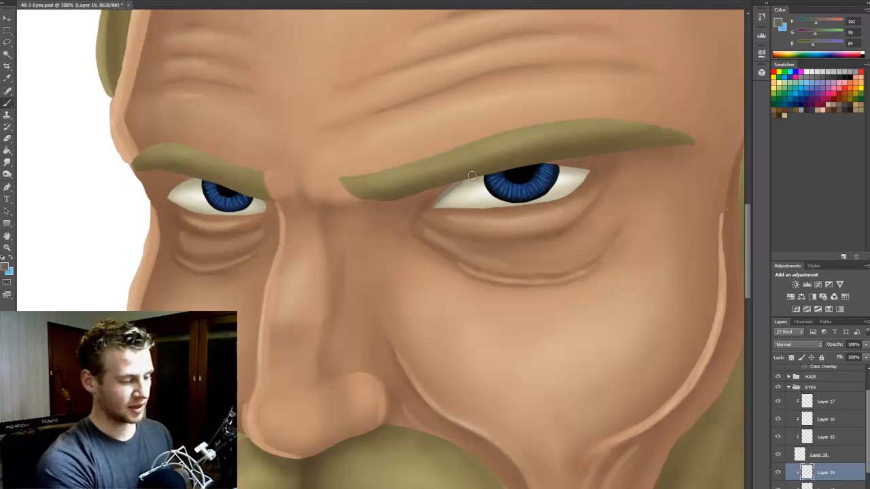
mouse_move(622, 171)
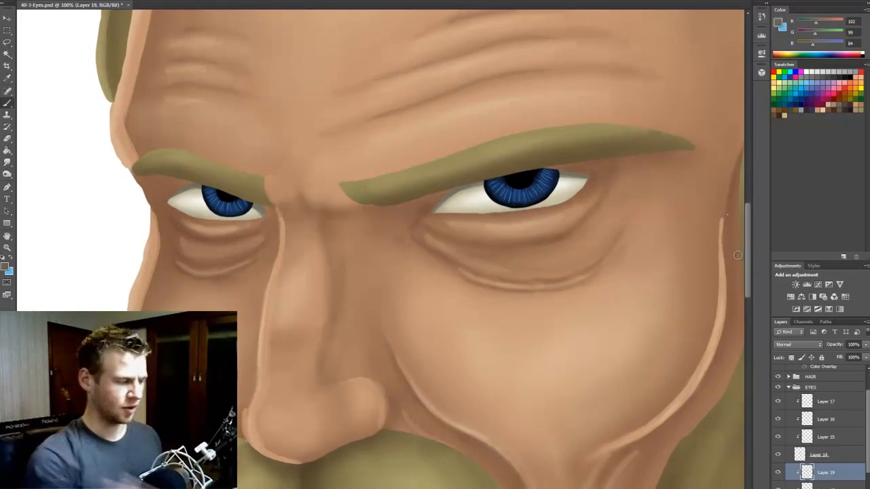
mouse_move(167, 242)
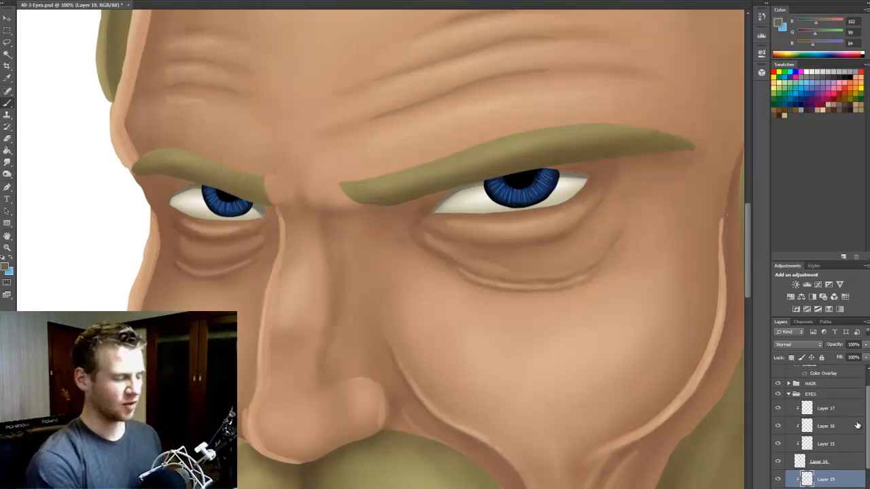
Step: Add a new top layer in the EYES group with black as the paint colour
click(824, 407)
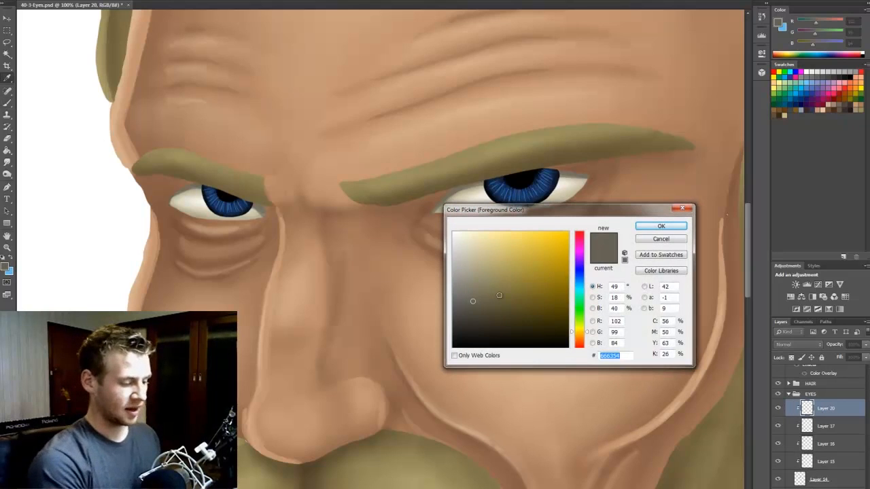
click(660, 238)
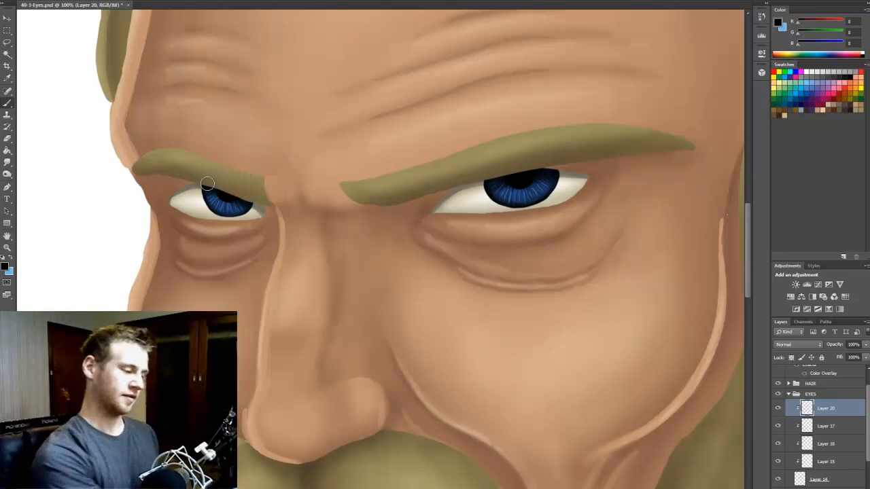
mouse_move(484, 184)
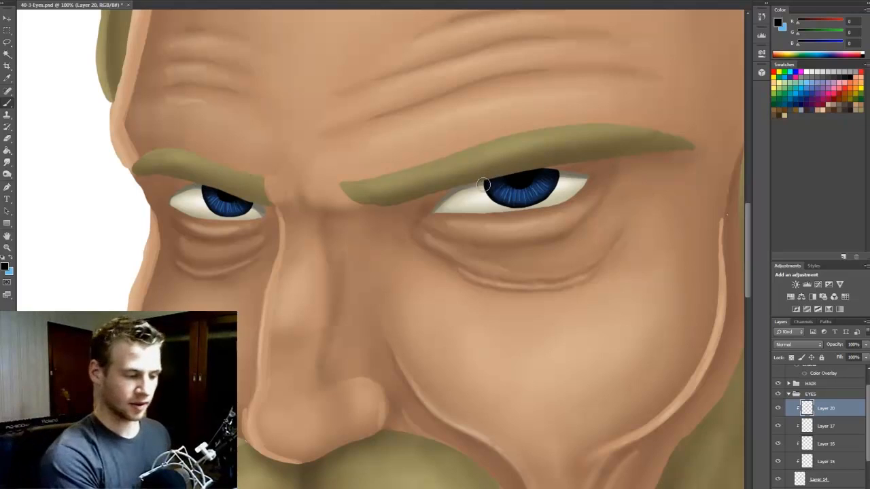
mouse_move(691, 232)
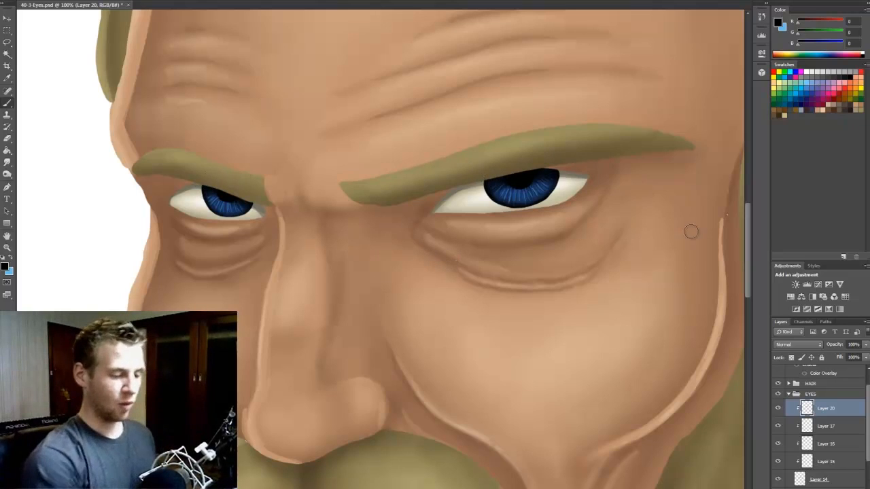
mouse_move(747, 268)
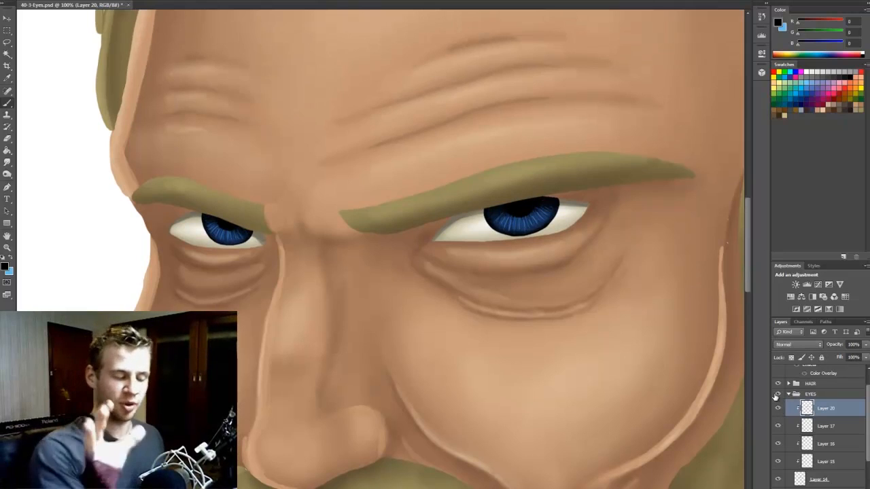
click(779, 408)
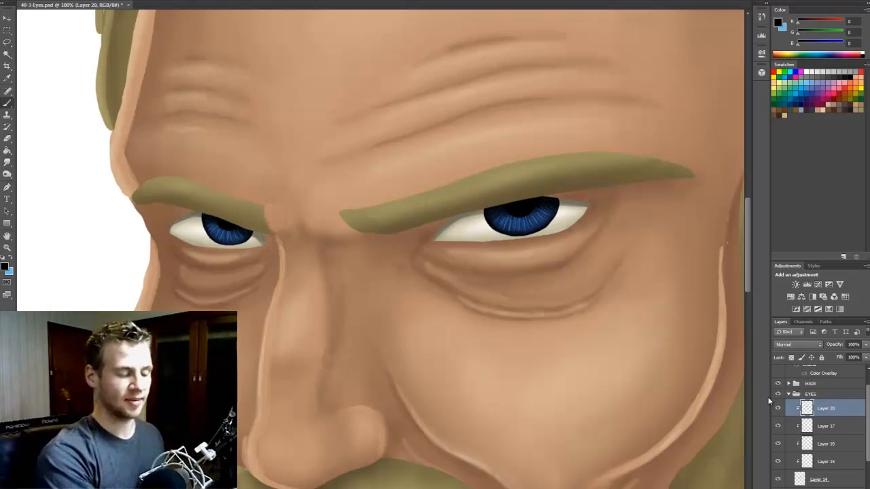
mouse_move(470, 259)
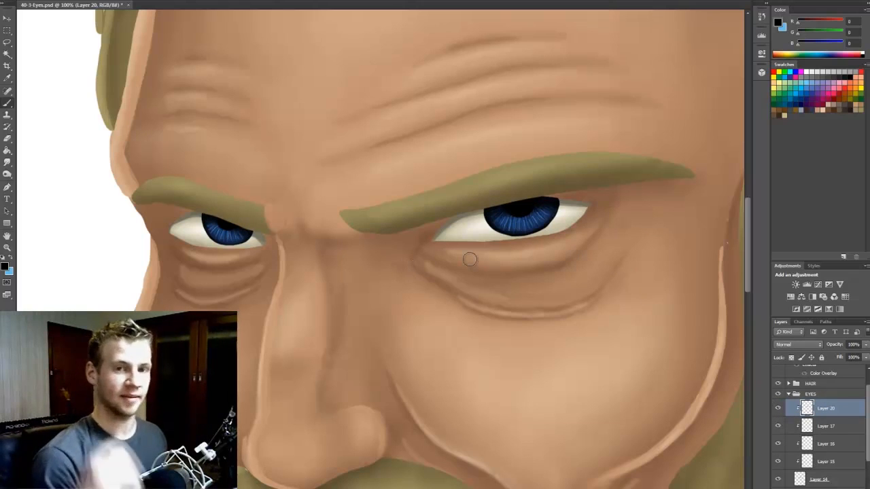
mouse_move(620, 390)
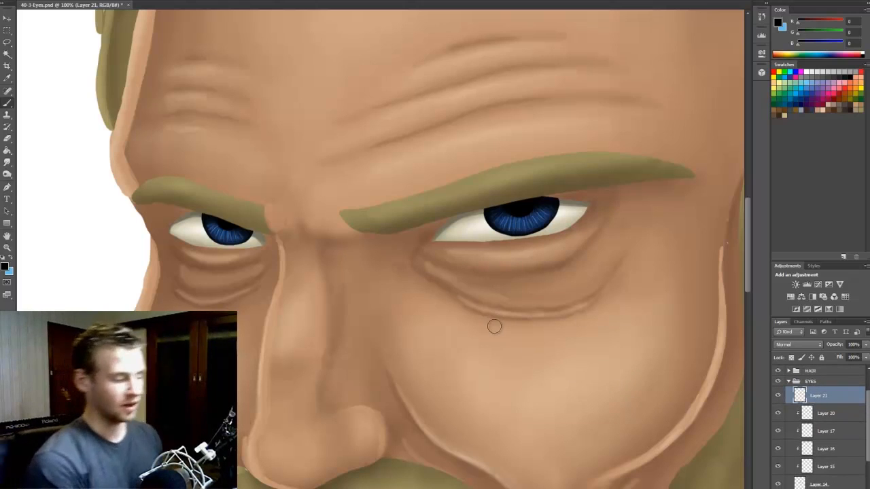
Step: Pick white, shrink the brush to a small dot, and dab catchlight glints into the eyes
click(5, 267)
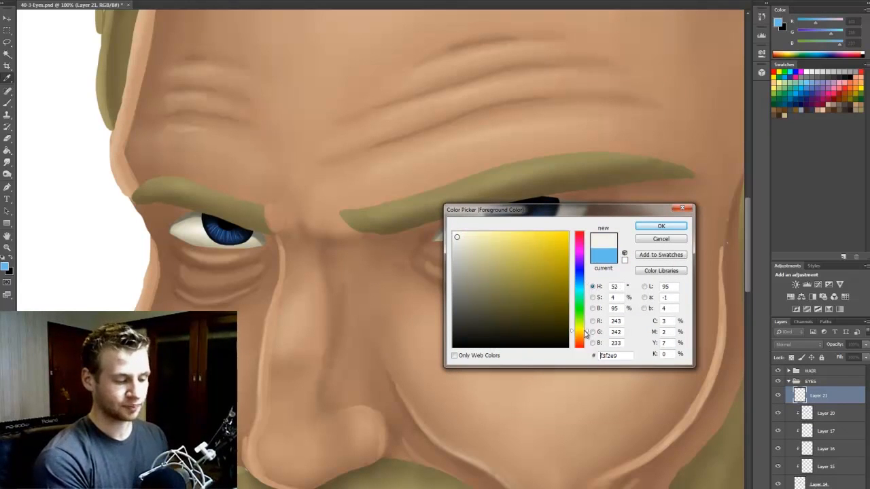
click(660, 225)
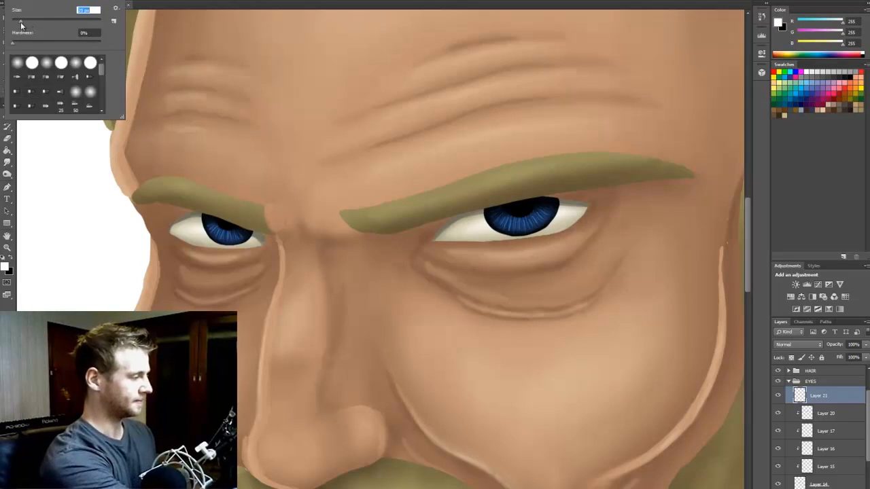
drag(17, 33, 92, 32)
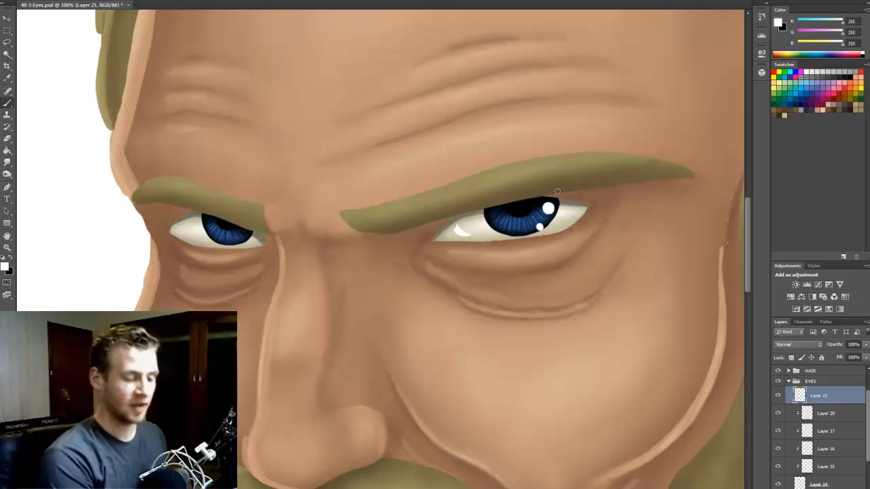
mouse_move(548, 233)
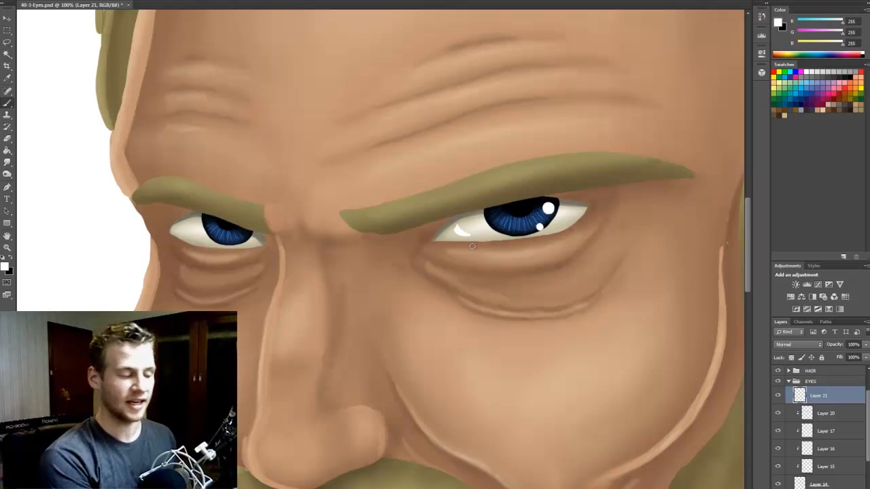
click(243, 236)
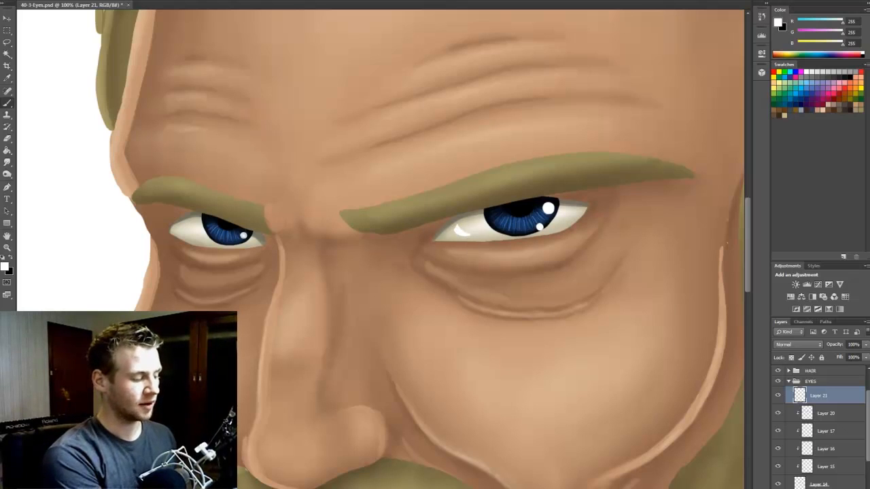
click(241, 234)
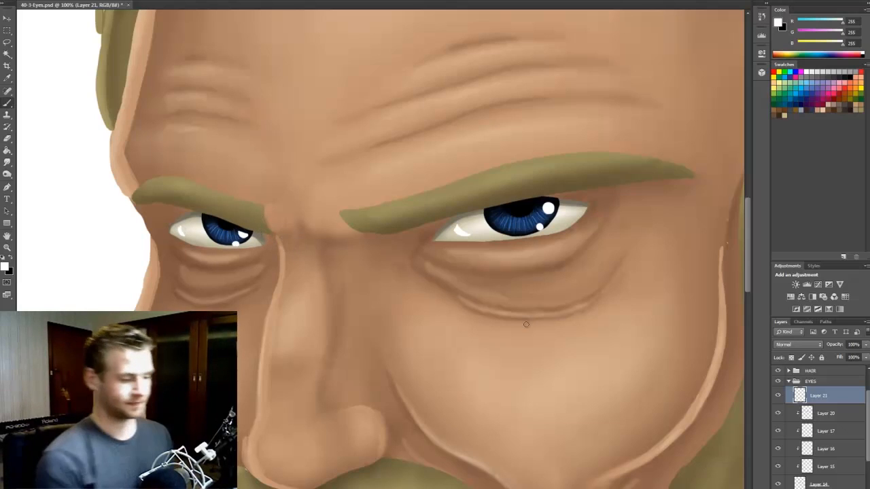
key(ctrl+0)
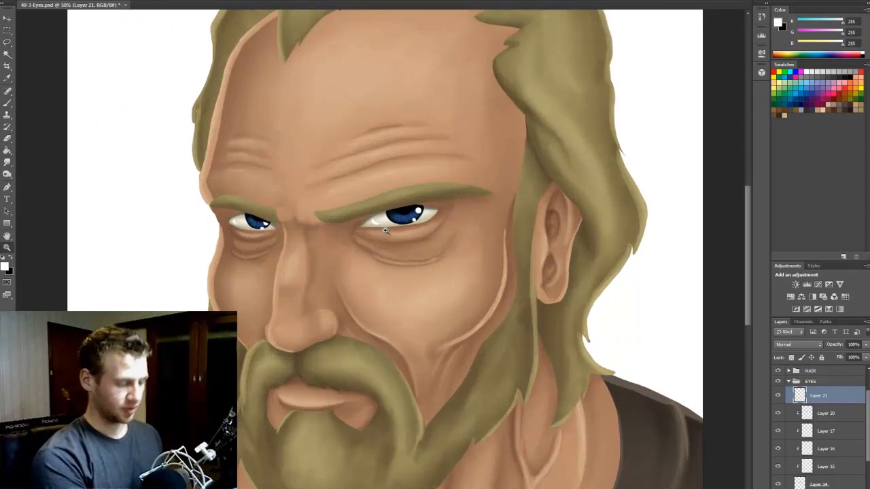
Step: Try Dissolve and Lighter Color on the catchlight layer, settling on Soft Light blending
click(798, 345)
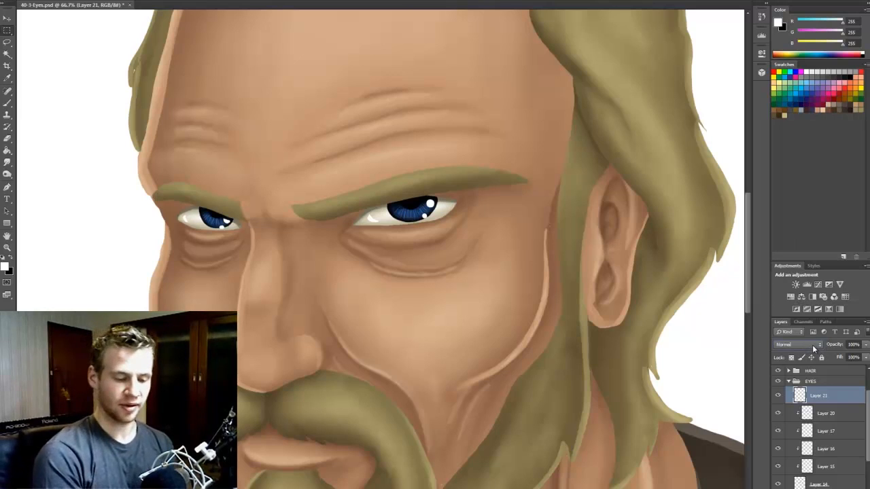
click(798, 344)
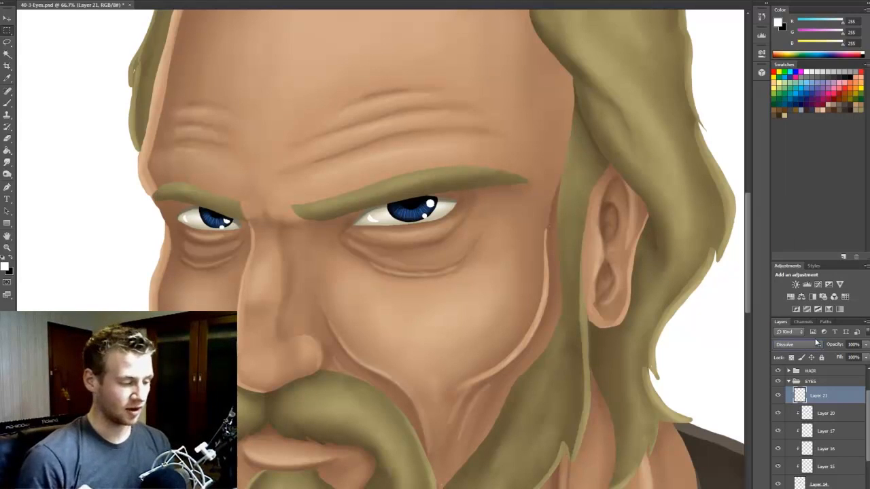
click(799, 344)
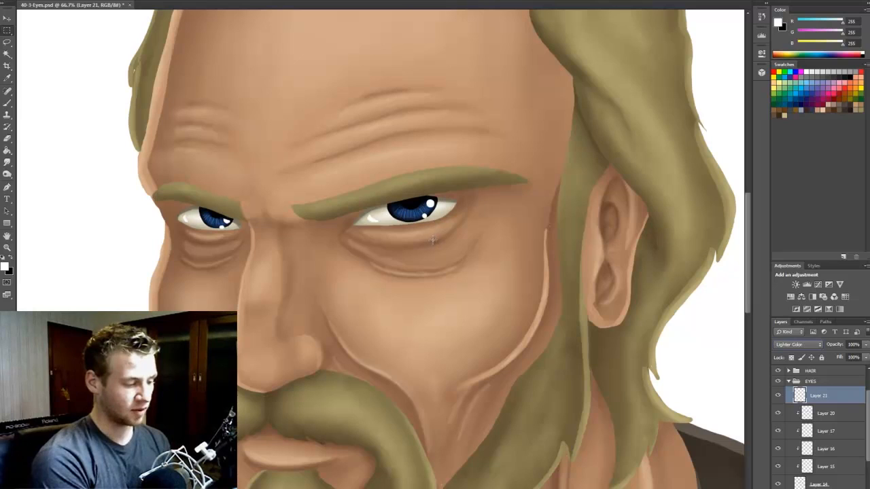
click(799, 344)
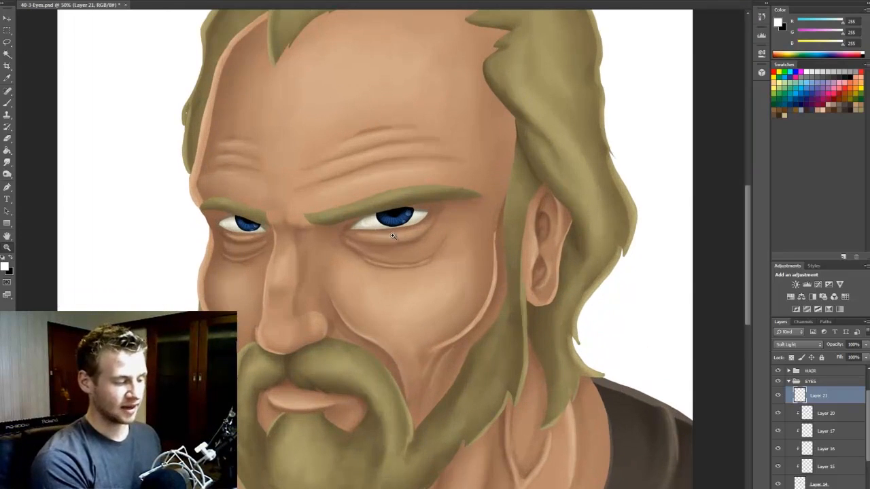
mouse_move(452, 292)
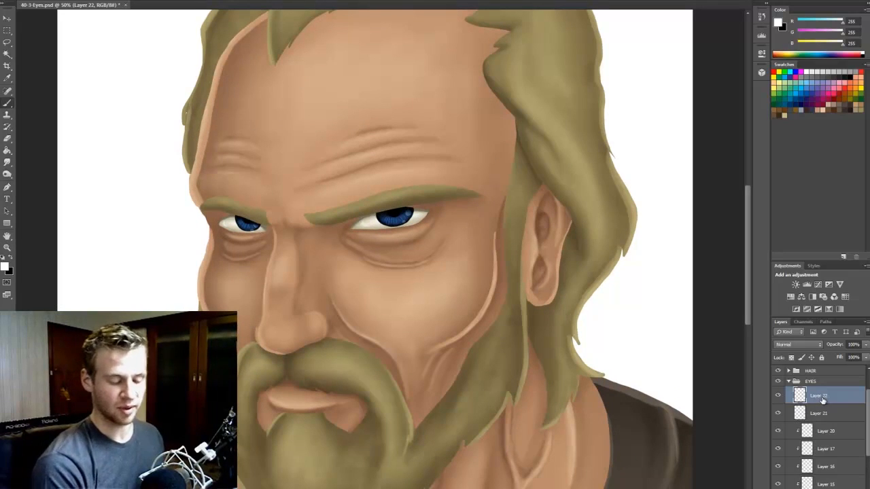
Step: Compare the white Color-mode layer at 61% on and off, then move it lower in EYES
click(819, 413)
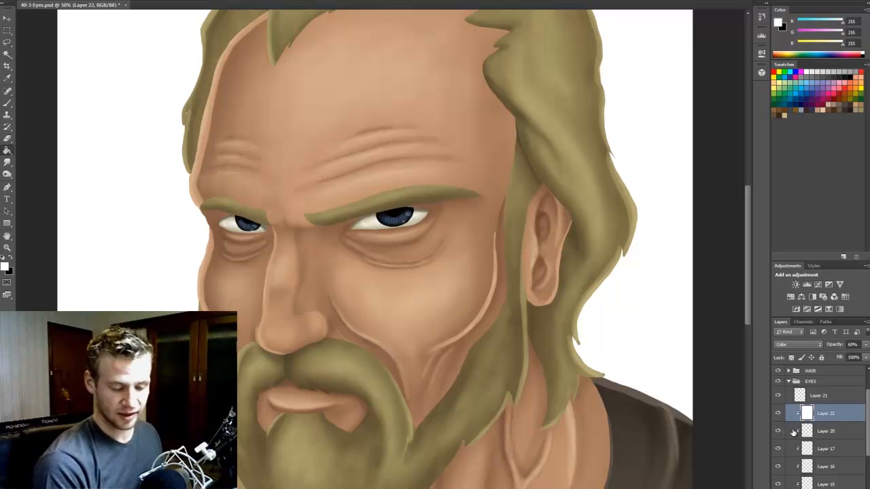
click(778, 431)
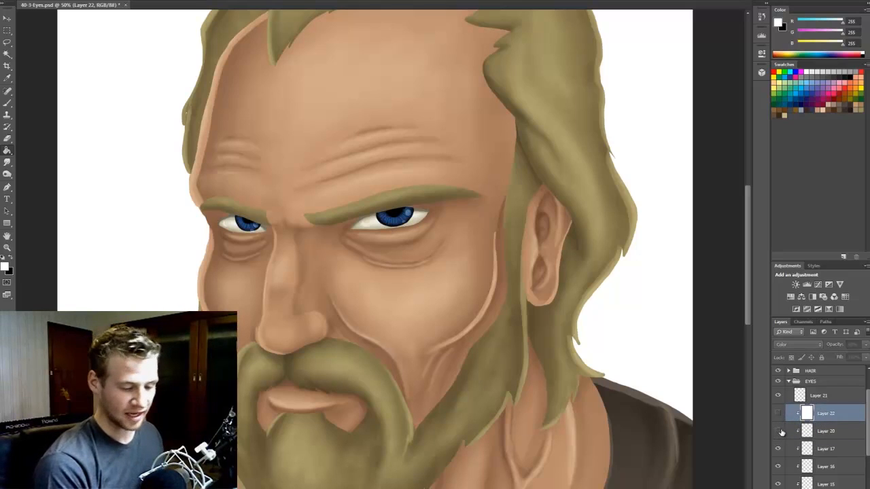
click(778, 432)
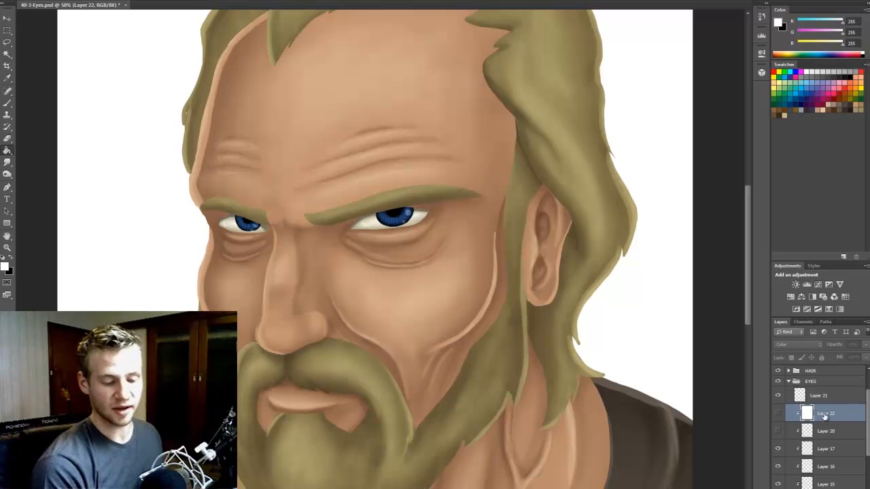
drag(824, 413, 824, 449)
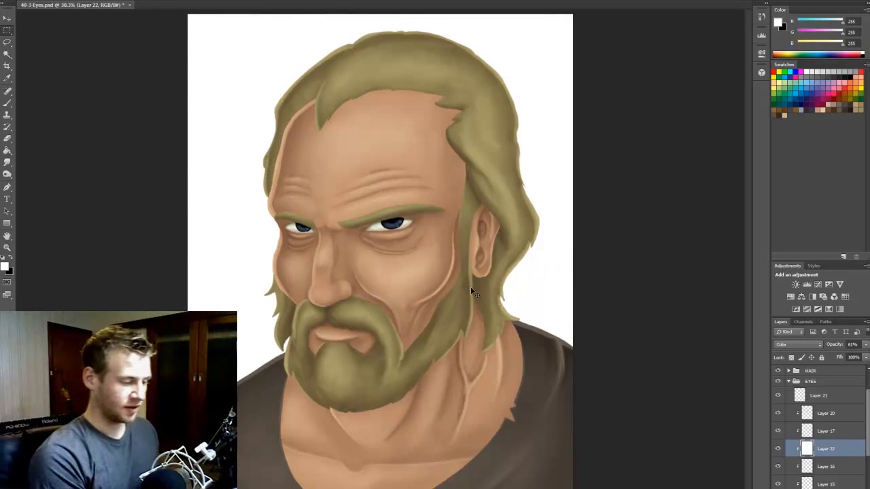
mouse_move(479, 307)
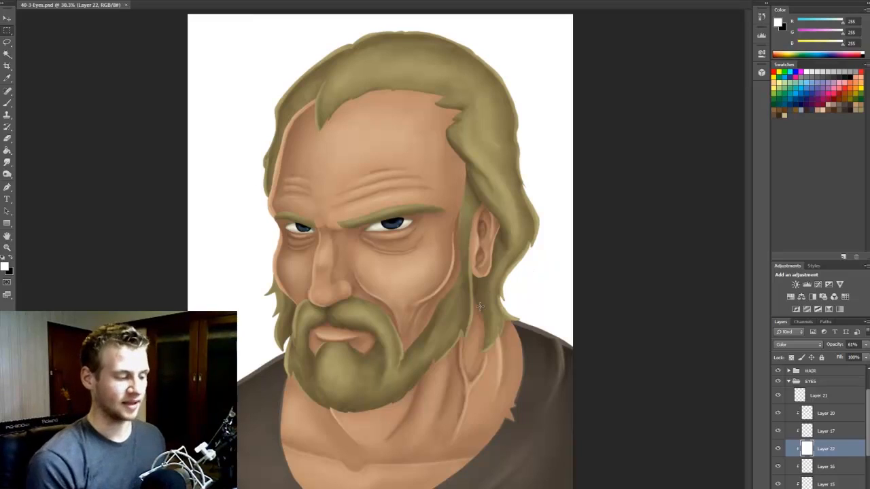